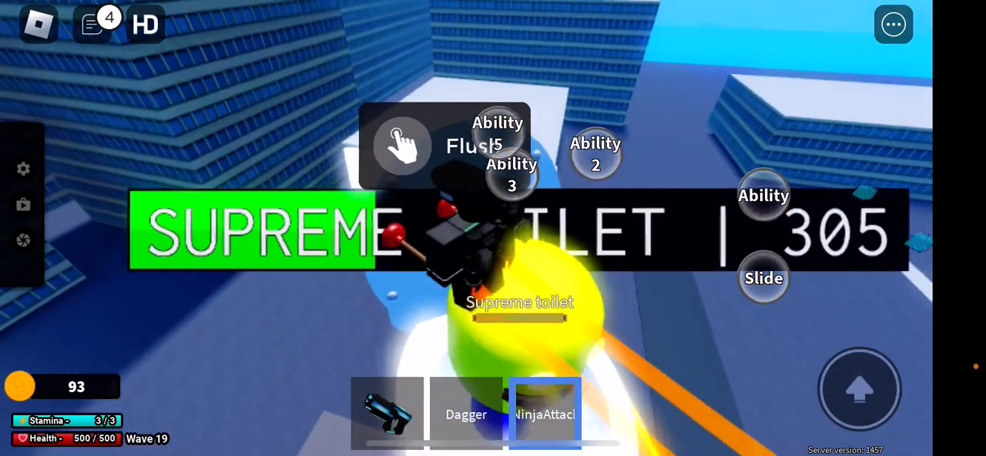
Attack the Supreme Toilet boss until it falls and wave 20 starts.
click(400, 144)
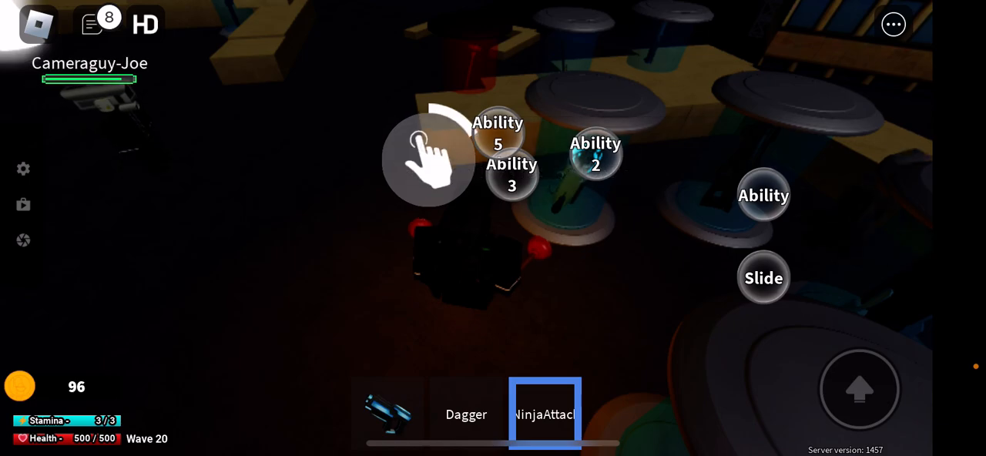
Walk the dark wave 20 map with the joystick to stand over a downed teammate.
click(428, 157)
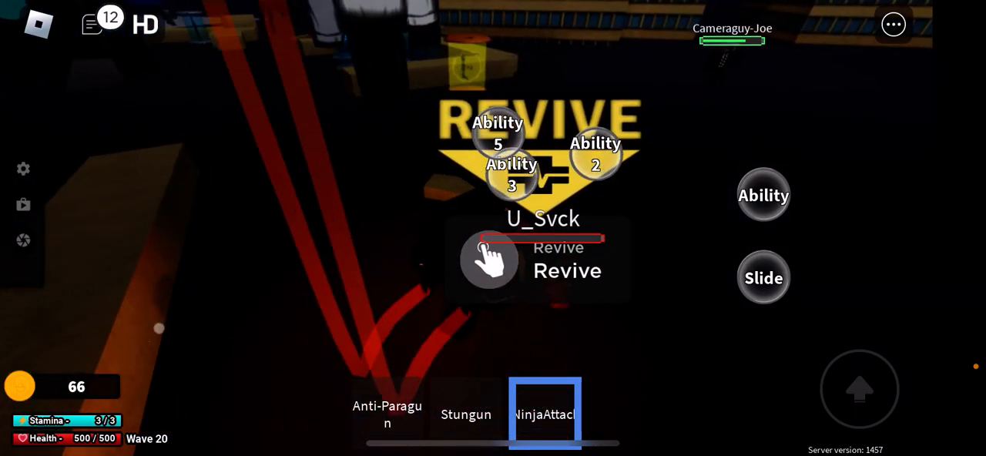
Revive the downed teammate, then show the Leaderboard and Inventory options from the three-dot menu.
click(92, 25)
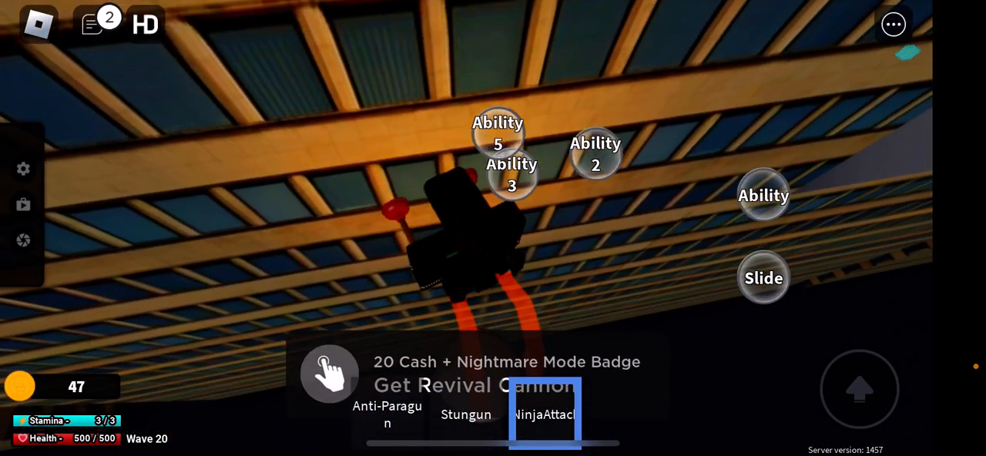
click(893, 25)
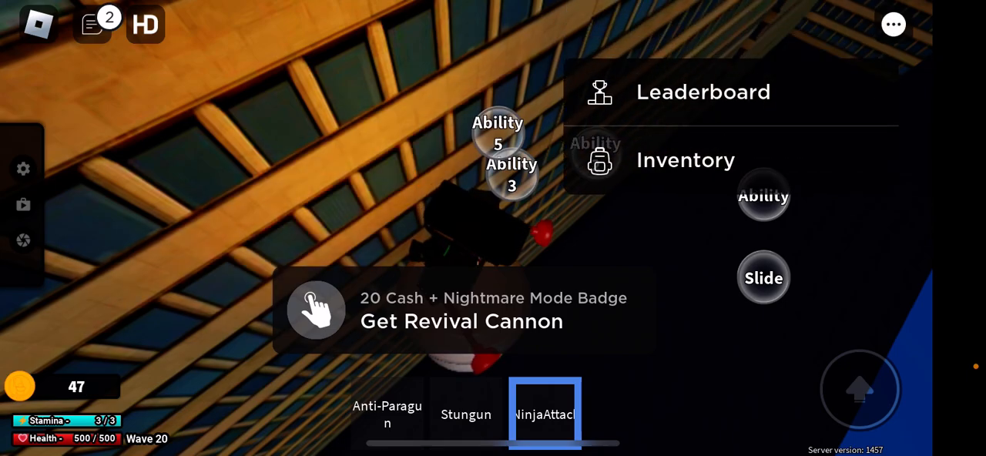